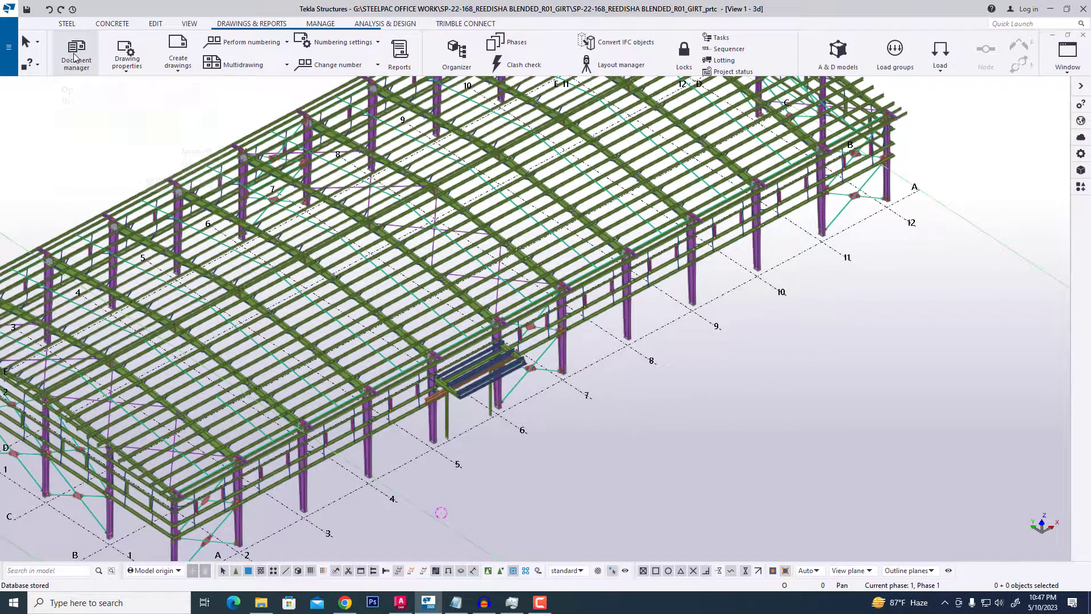
Filter Document manager to assembly drawings, then open and close the R.25 rafter drawing
{"action": "left_click", "coordinate": [75, 55]}
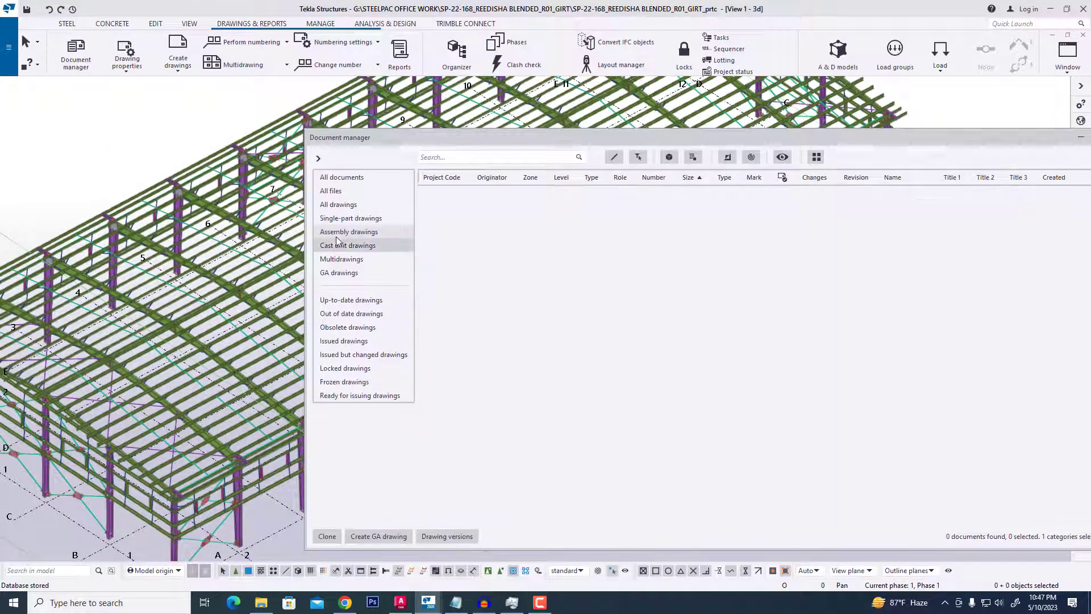
{"action": "left_click", "coordinate": [349, 232]}
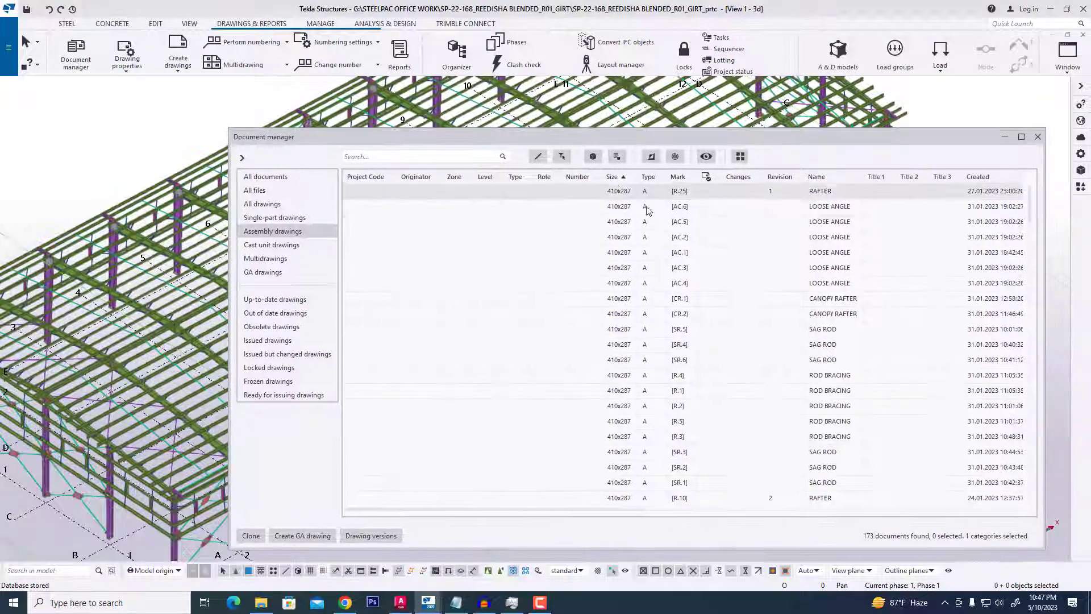
{"action": "left_click", "coordinate": [819, 191]}
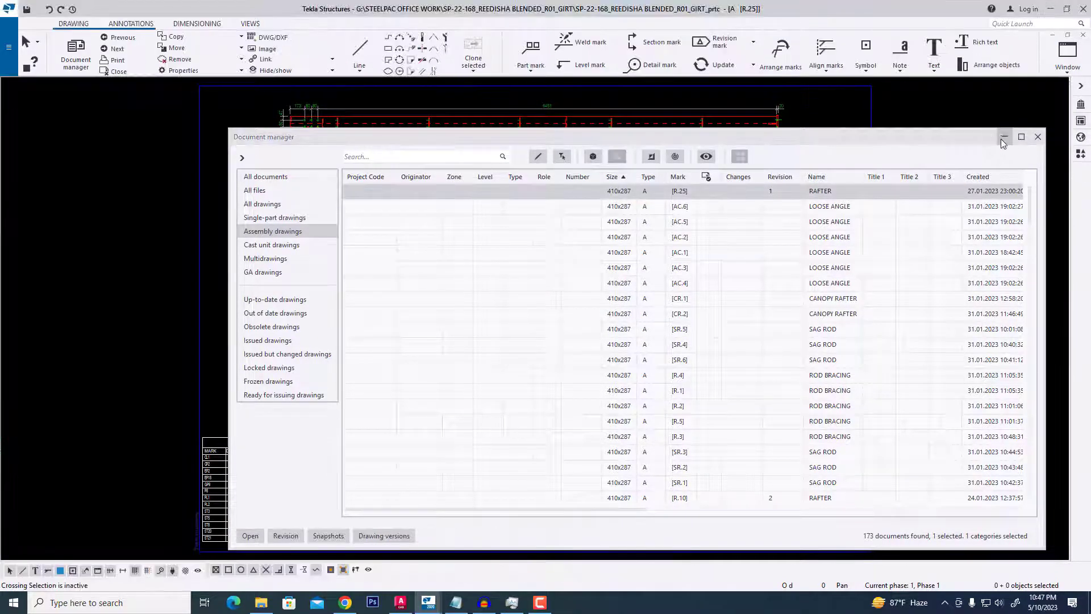
{"action": "left_click", "coordinate": [1038, 136]}
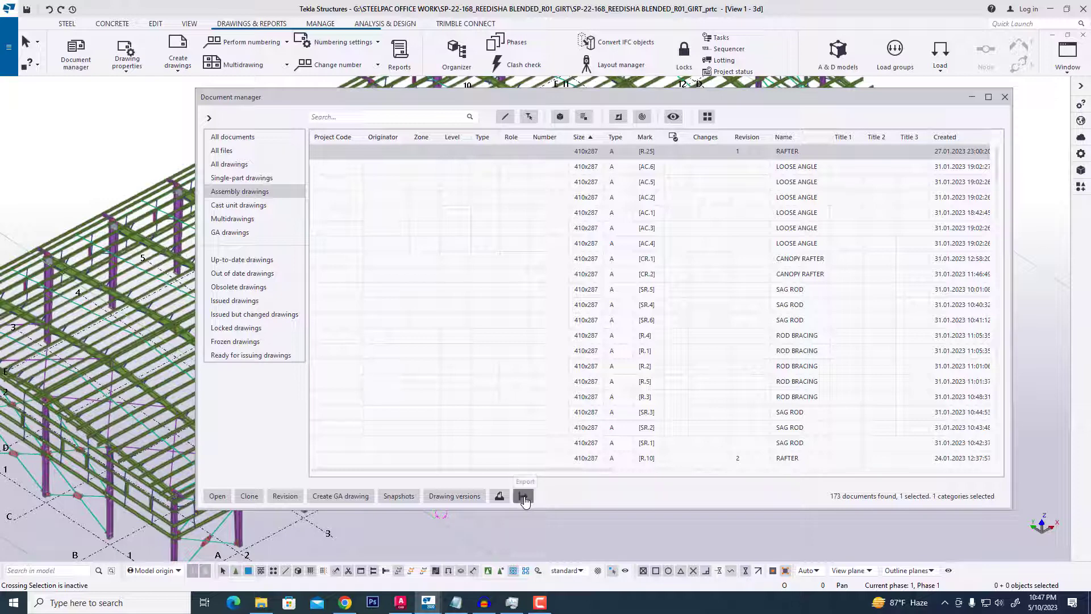
Export R.25 to DWG with embedded images, ungrouped blocks, model-space snapshot, and open folder
{"action": "left_click", "coordinate": [523, 496]}
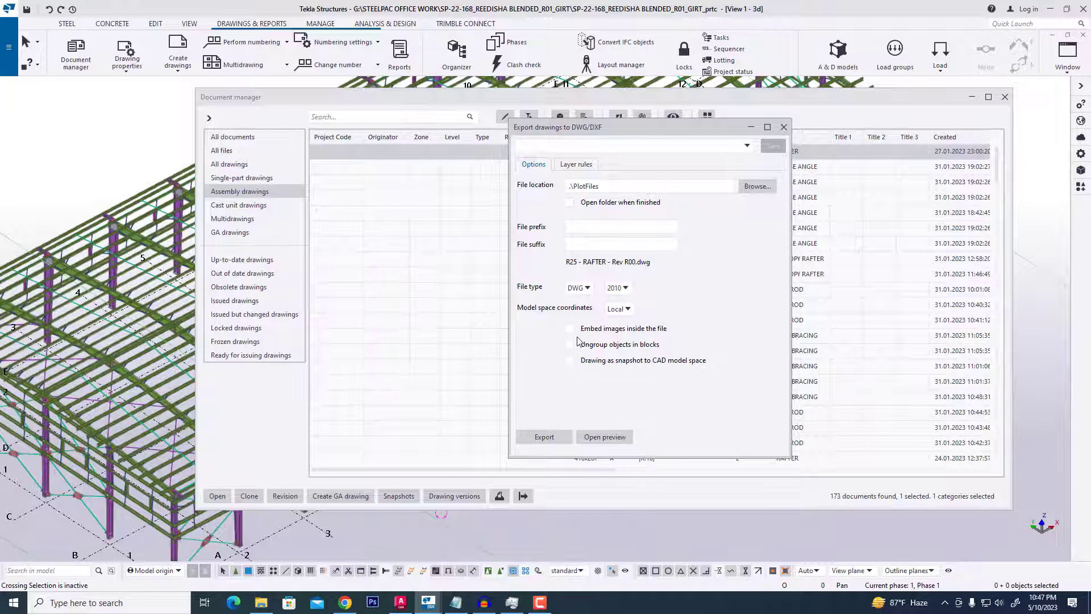
{"action": "left_click", "coordinate": [571, 343]}
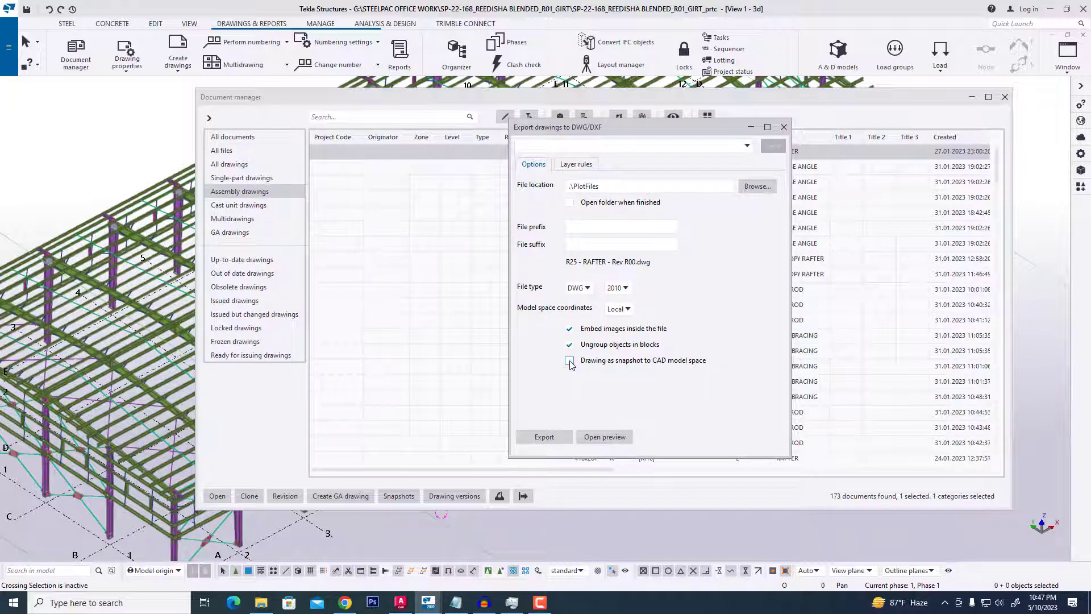
{"action": "left_click", "coordinate": [570, 360]}
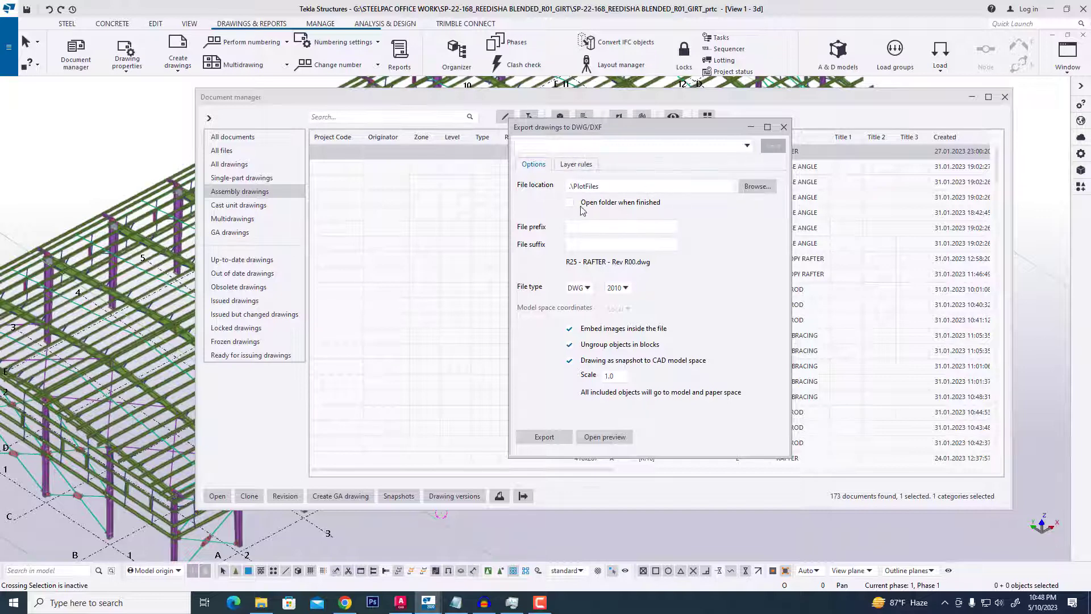
{"action": "left_click", "coordinate": [569, 203]}
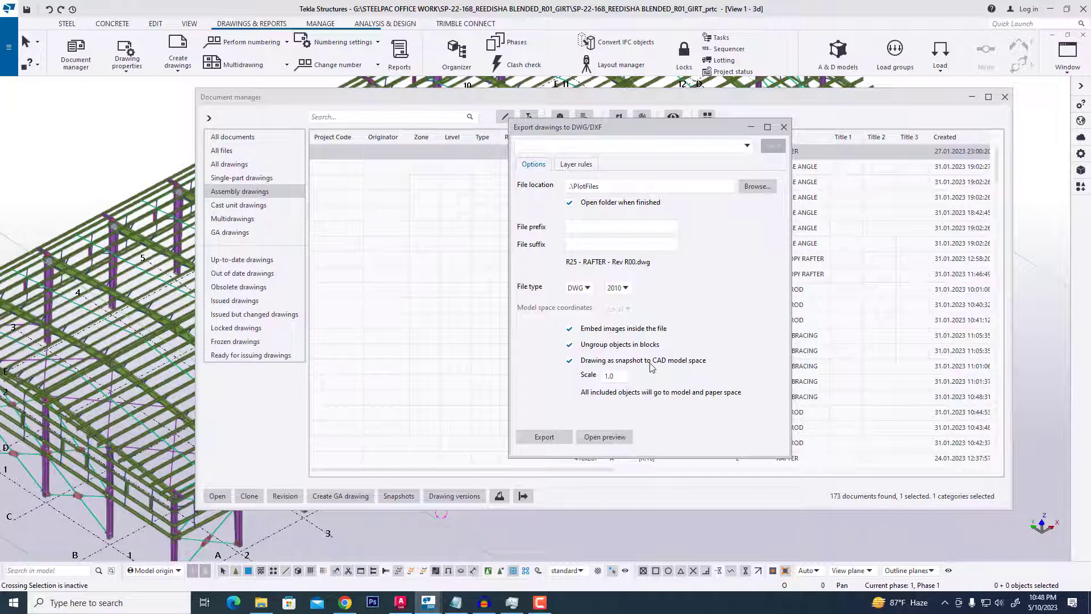
{"action": "mouse_move", "coordinate": [664, 362]}
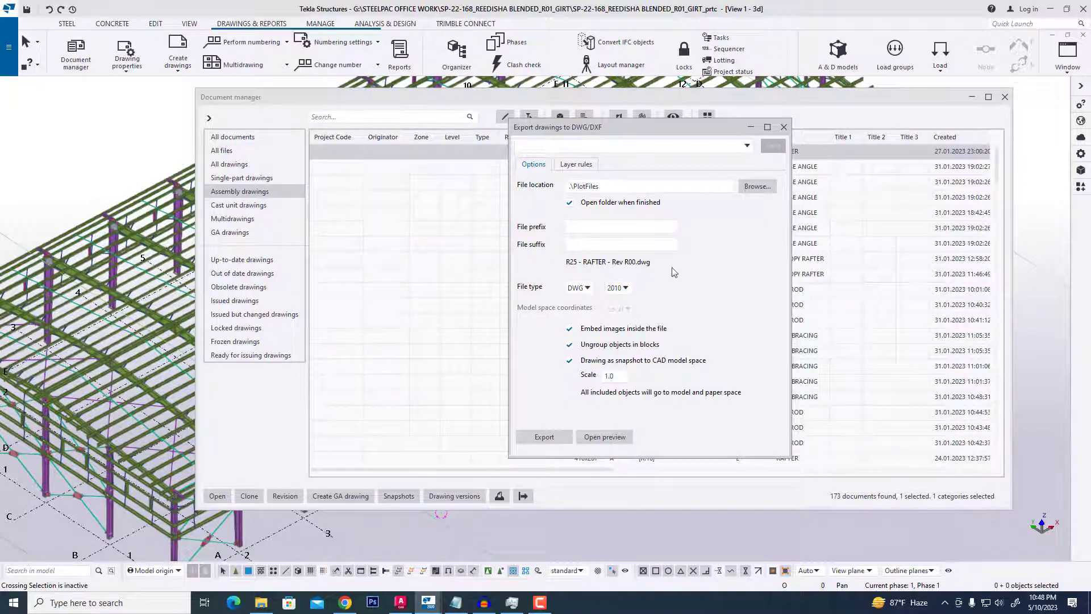
{"action": "left_click", "coordinate": [784, 126]}
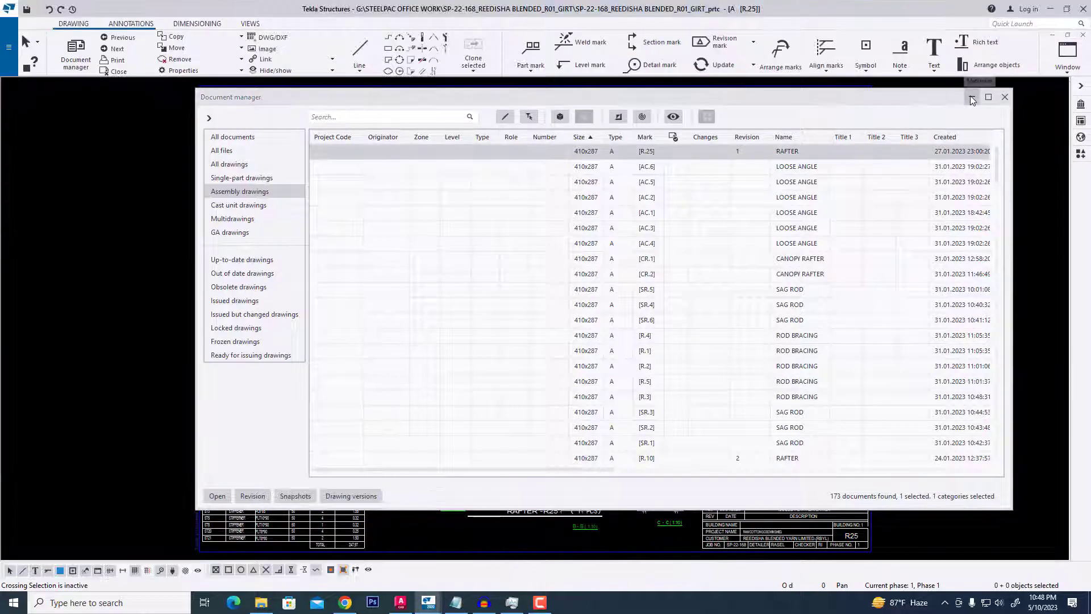
Inspect the main rafter view's properties to confirm its 1:20 scale
{"action": "left_click", "coordinate": [1004, 97]}
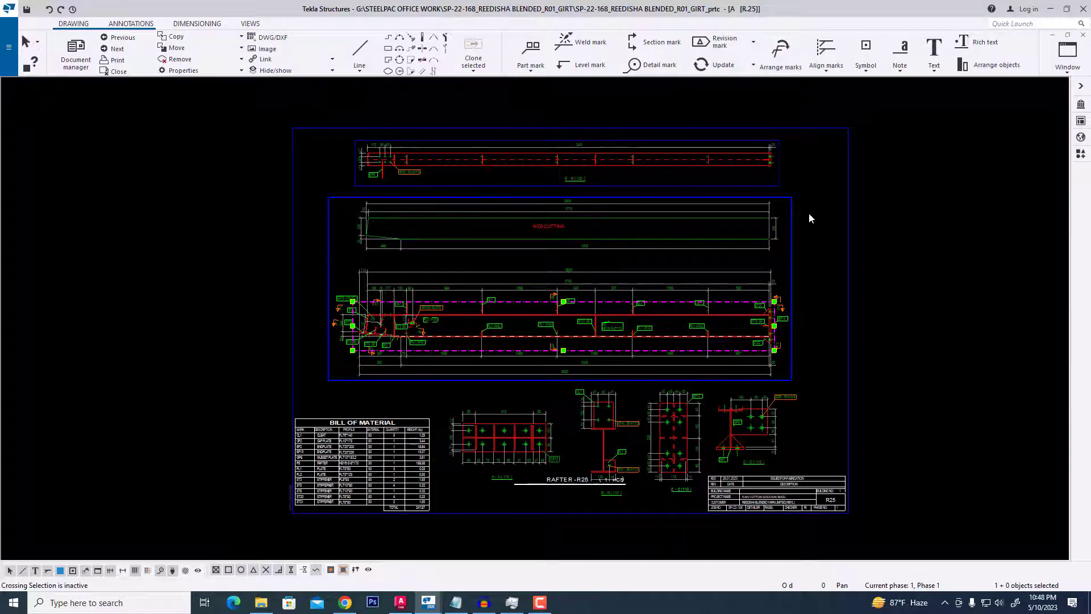
{"action": "right_click", "coordinate": [793, 238]}
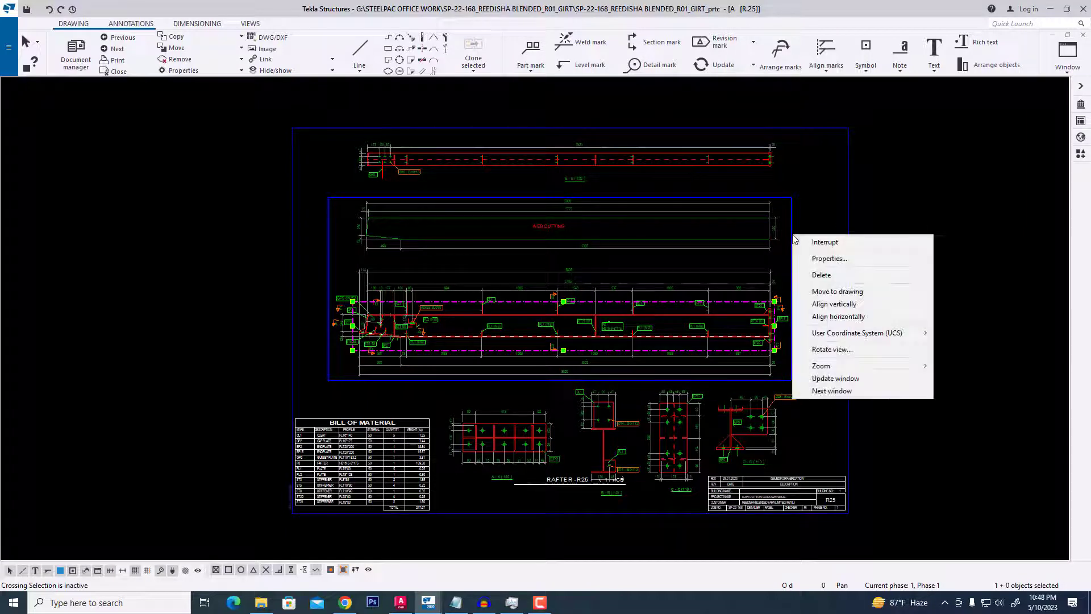
{"action": "left_click", "coordinate": [828, 258]}
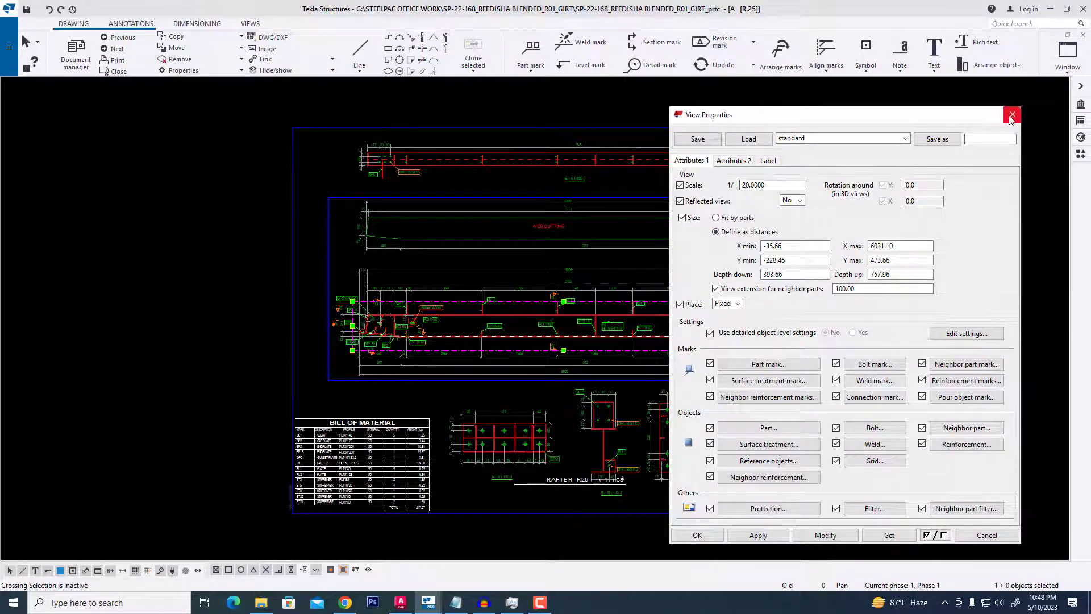
{"action": "left_click", "coordinate": [1012, 114]}
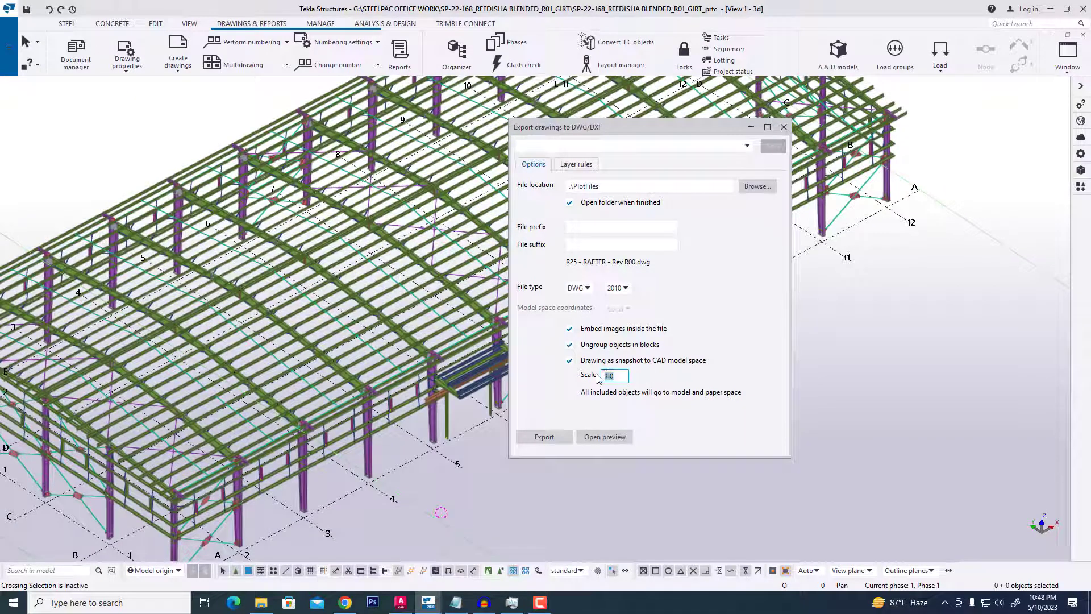
Enter 20 as the DWG export scale and go to Layer rules
{"action": "type", "text": "20"}
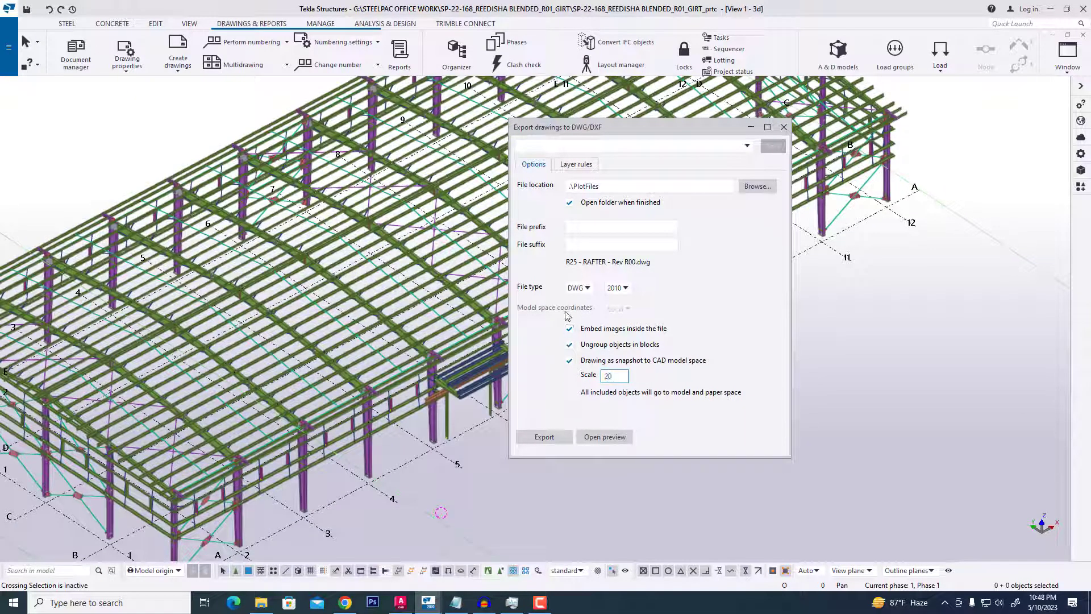
{"action": "left_click", "coordinate": [576, 164]}
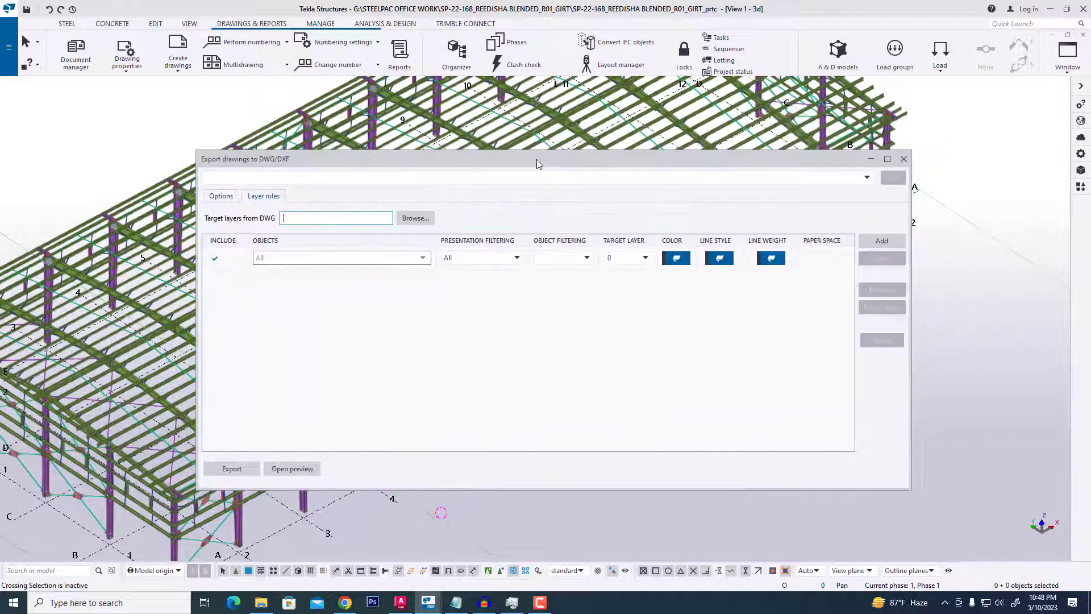
Add layer rules sending Model objects to layer PART and setting up a Dimensions rule
{"action": "left_click_drag", "start_coordinate": [539, 159], "coordinate": [562, 161]}
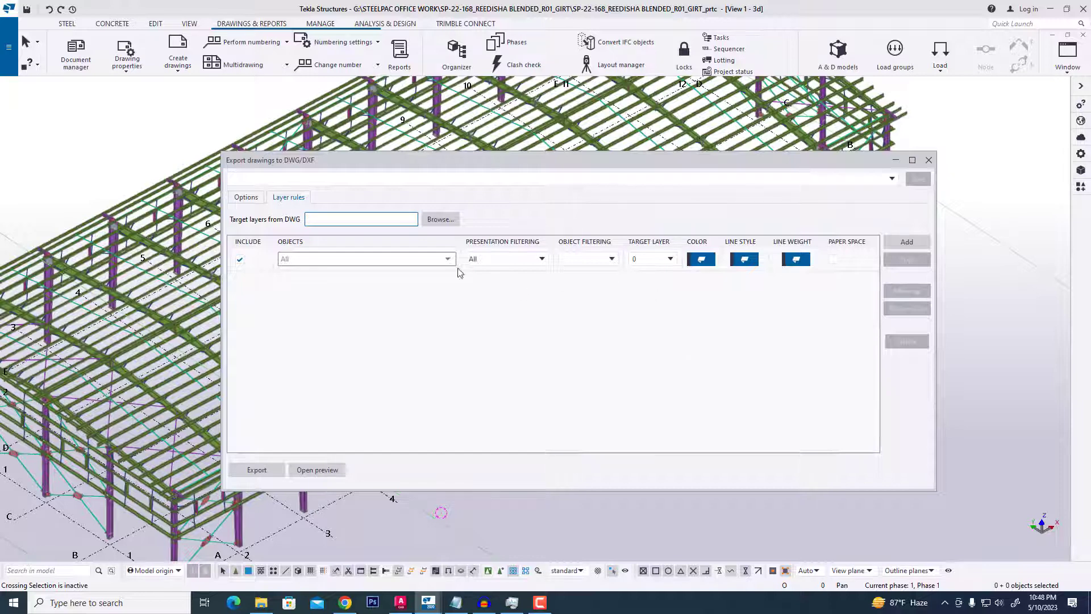
{"action": "left_click", "coordinate": [448, 259]}
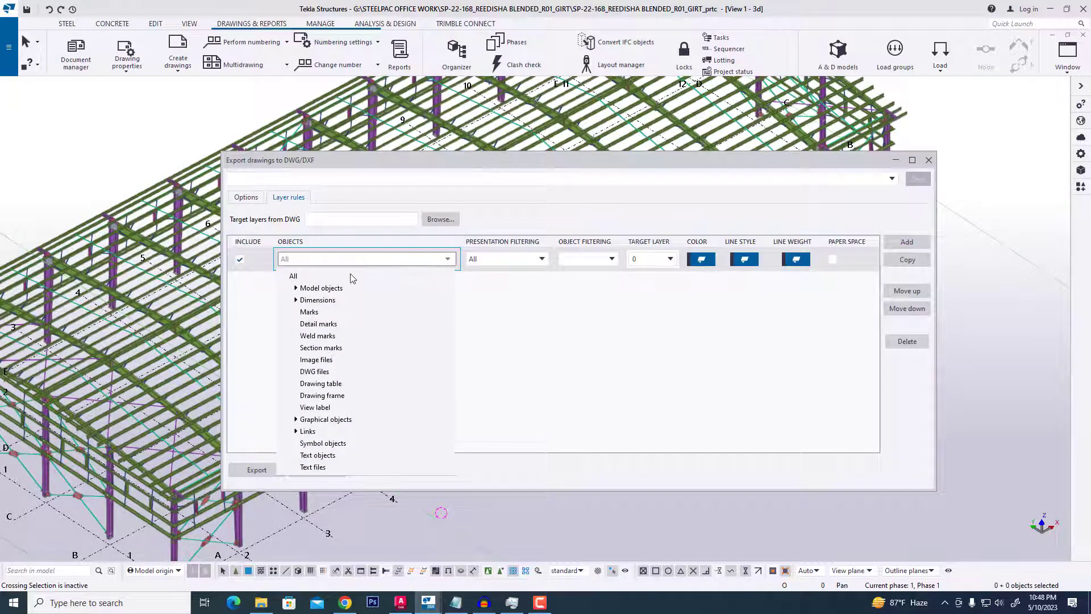
{"action": "left_click", "coordinate": [320, 288]}
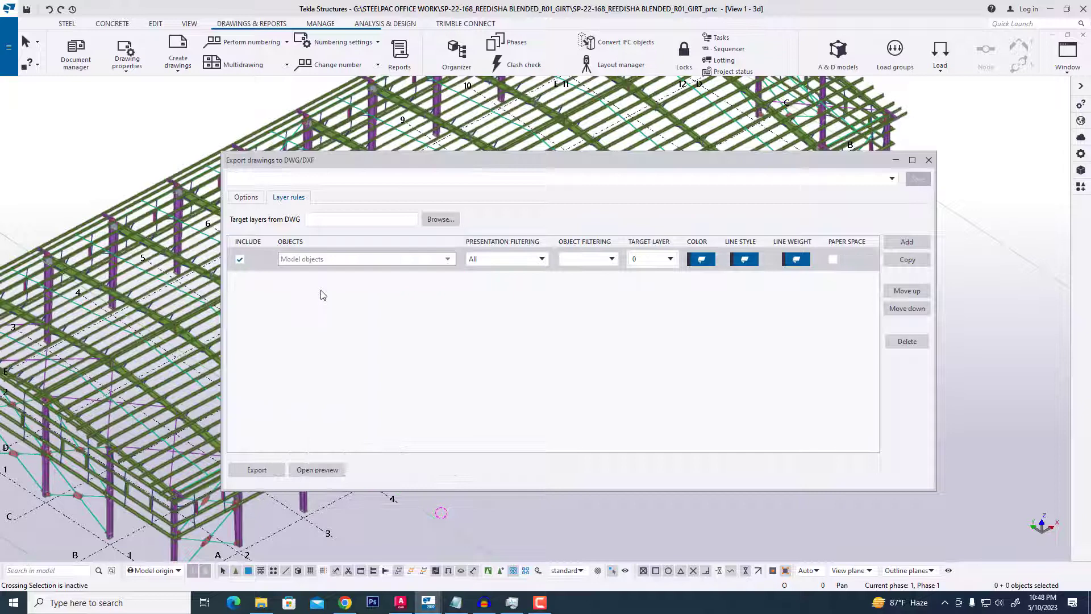
{"action": "left_click", "coordinate": [669, 259]}
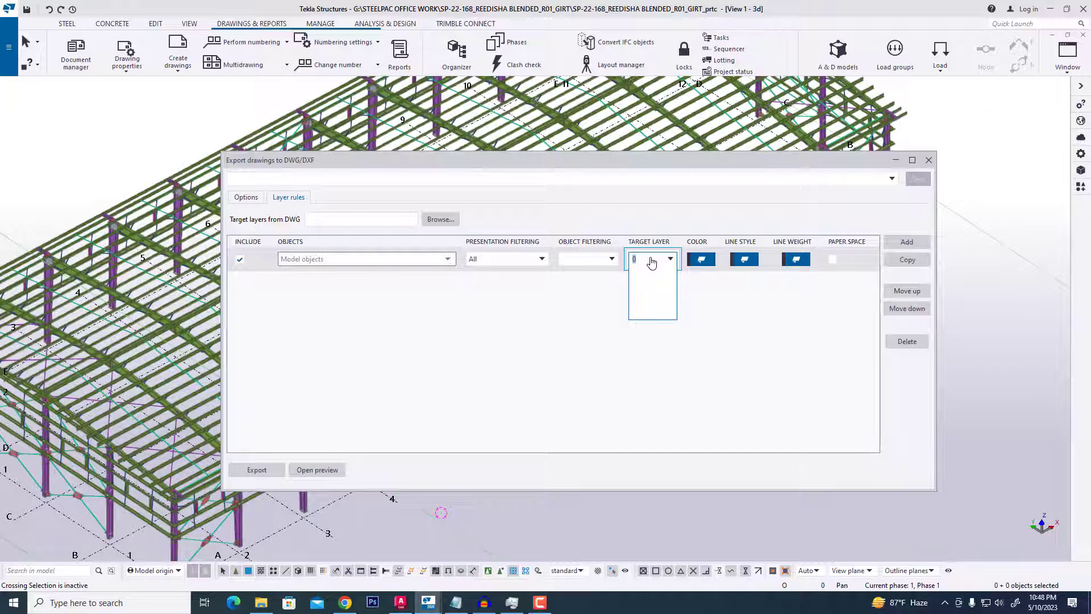
{"action": "type", "text": "PART"}
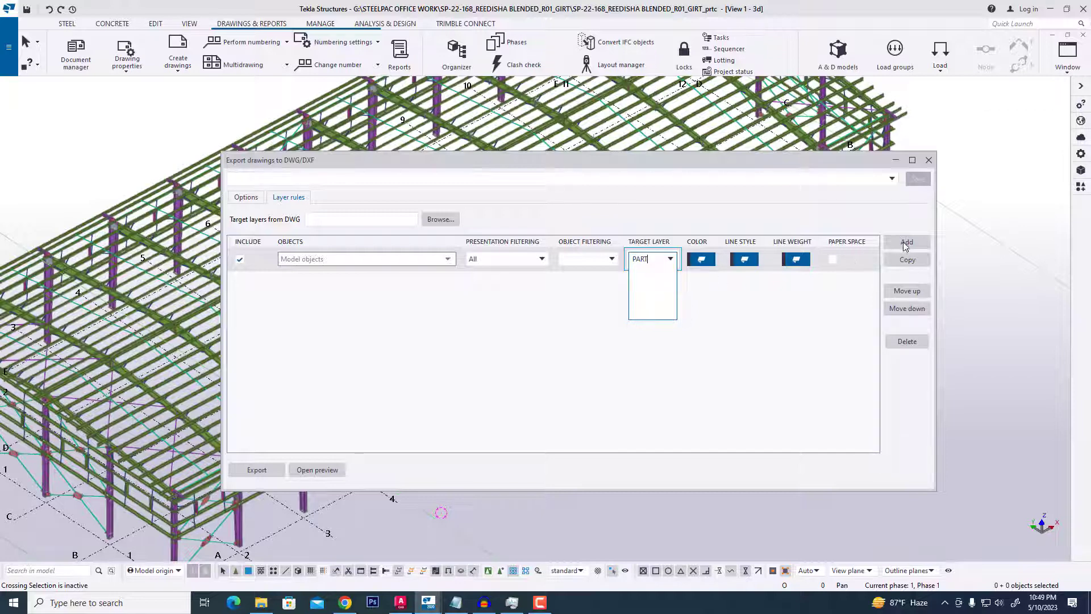
{"action": "left_click", "coordinate": [907, 242]}
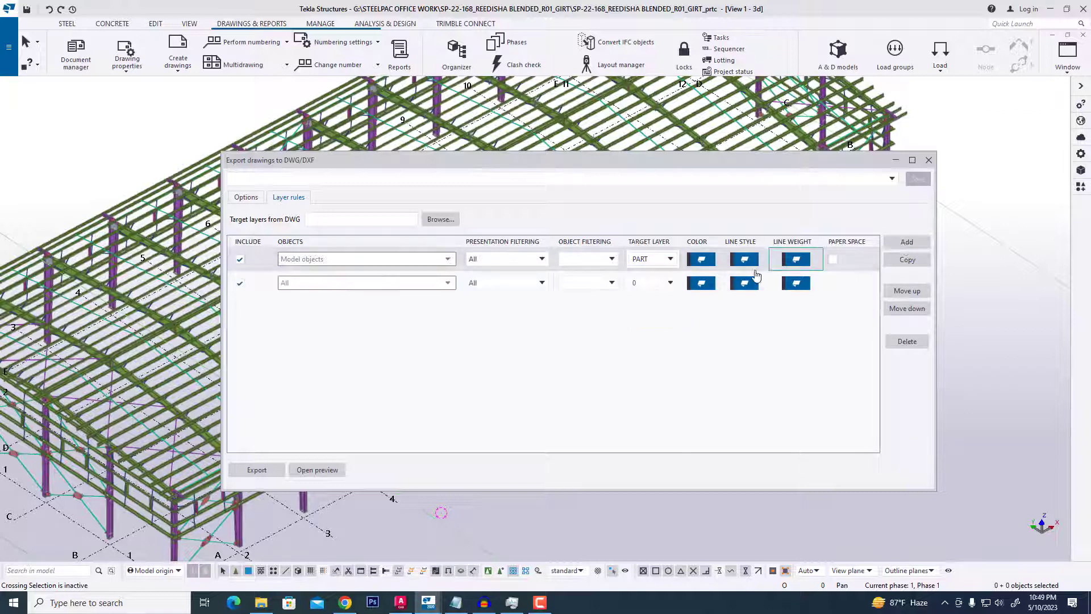
{"action": "left_click", "coordinate": [447, 282]}
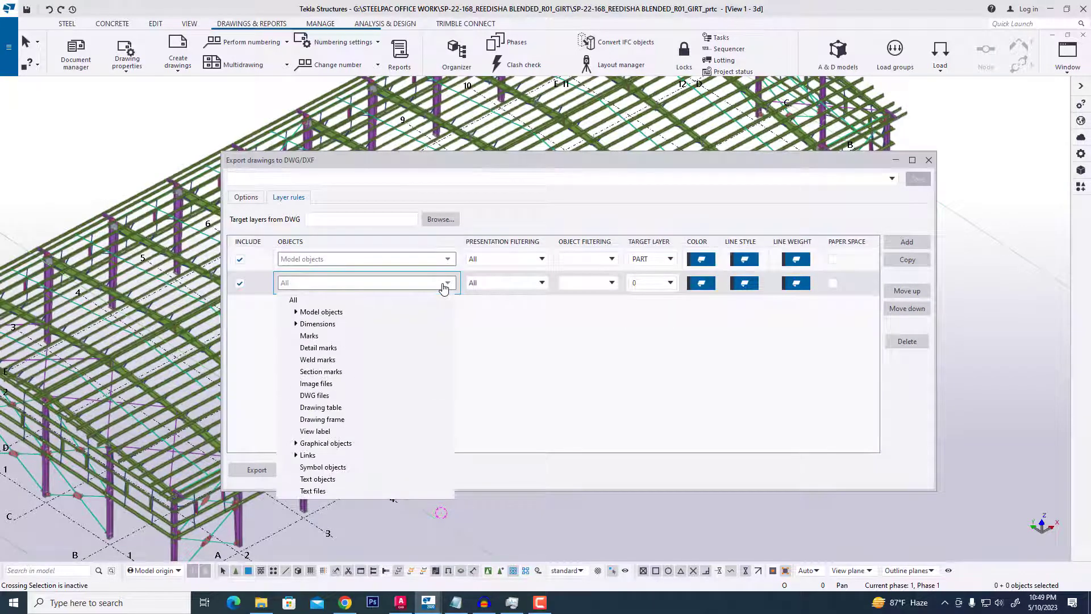
{"action": "left_click", "coordinate": [317, 323]}
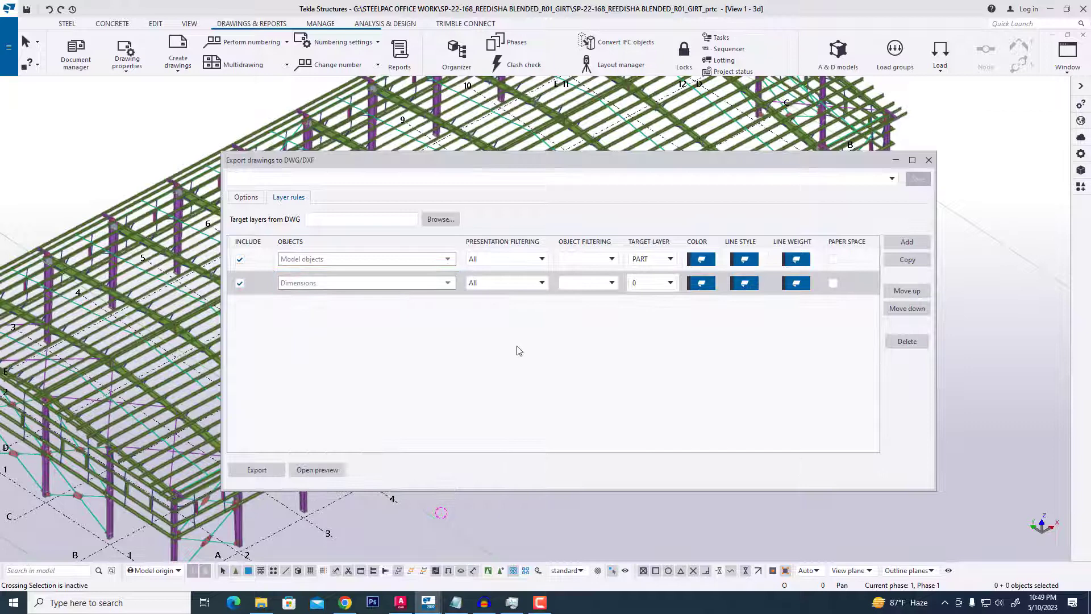
{"action": "left_click", "coordinate": [669, 282]}
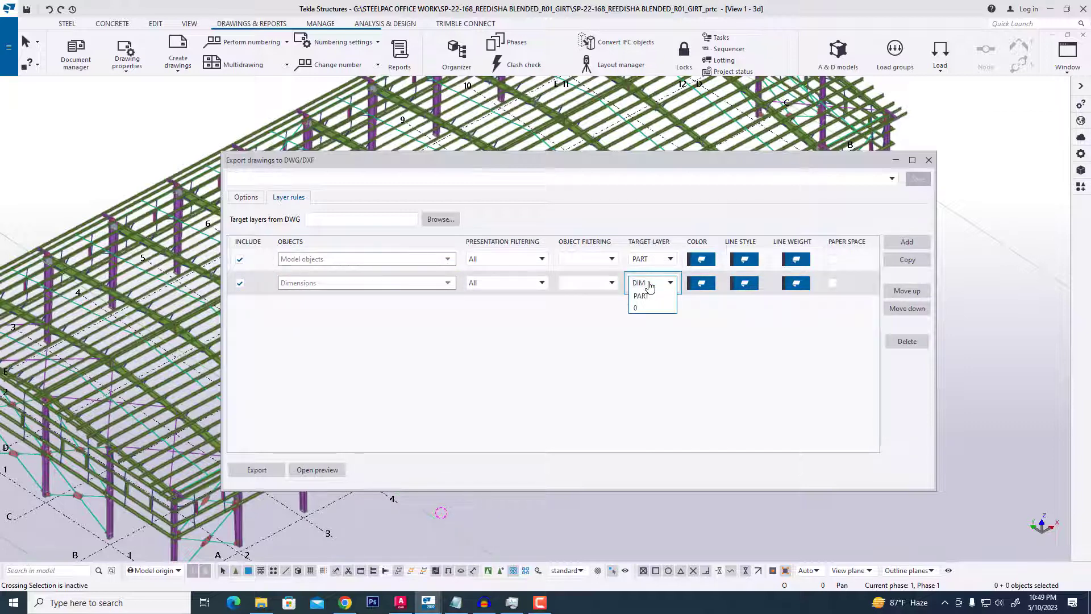
Add layer rules for Marks (PART MARK) and Detail marks (DET MARK)
{"action": "left_click", "coordinate": [638, 283]}
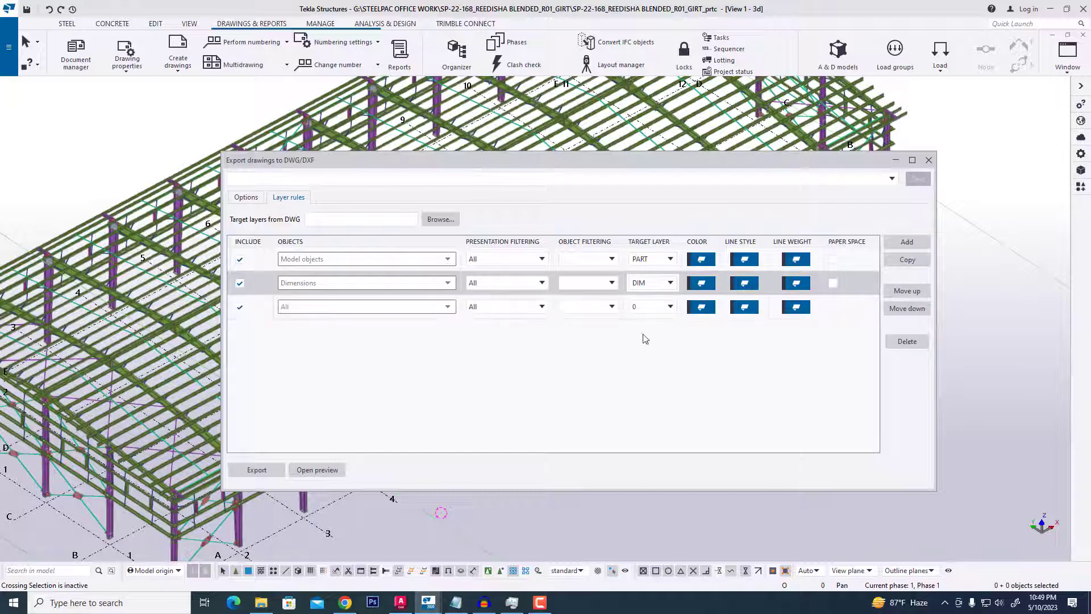
{"action": "left_click", "coordinate": [447, 307]}
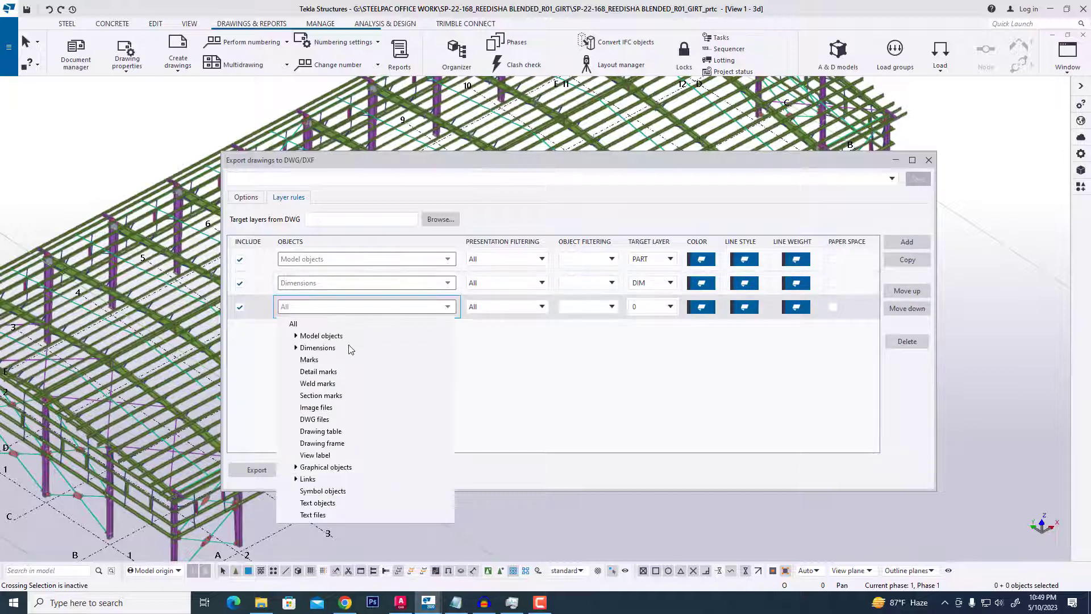
{"action": "left_click", "coordinate": [310, 360]}
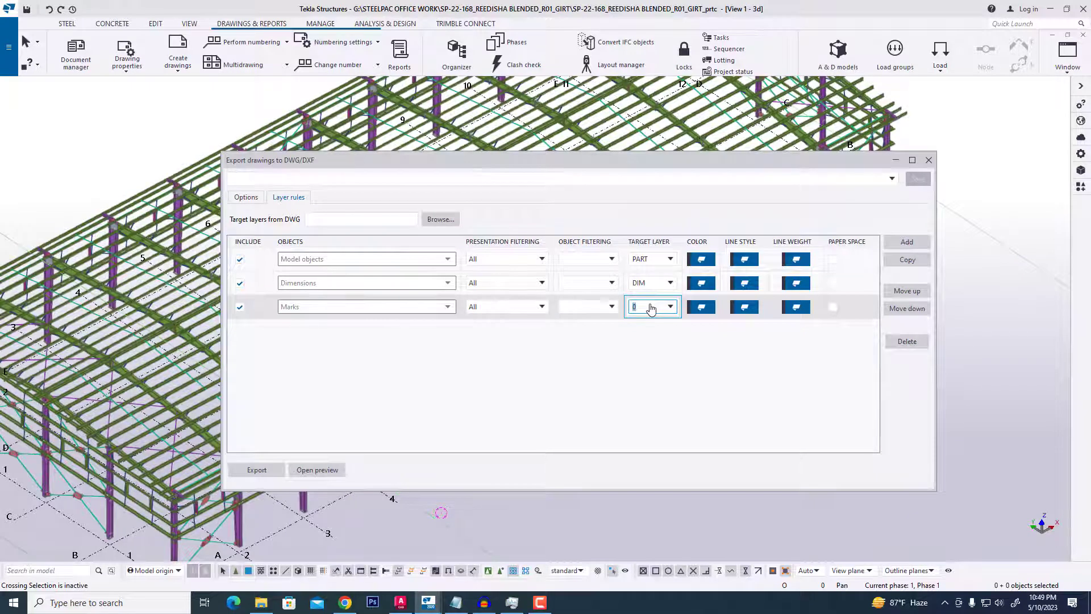
{"action": "type", "text": "PART MARK"}
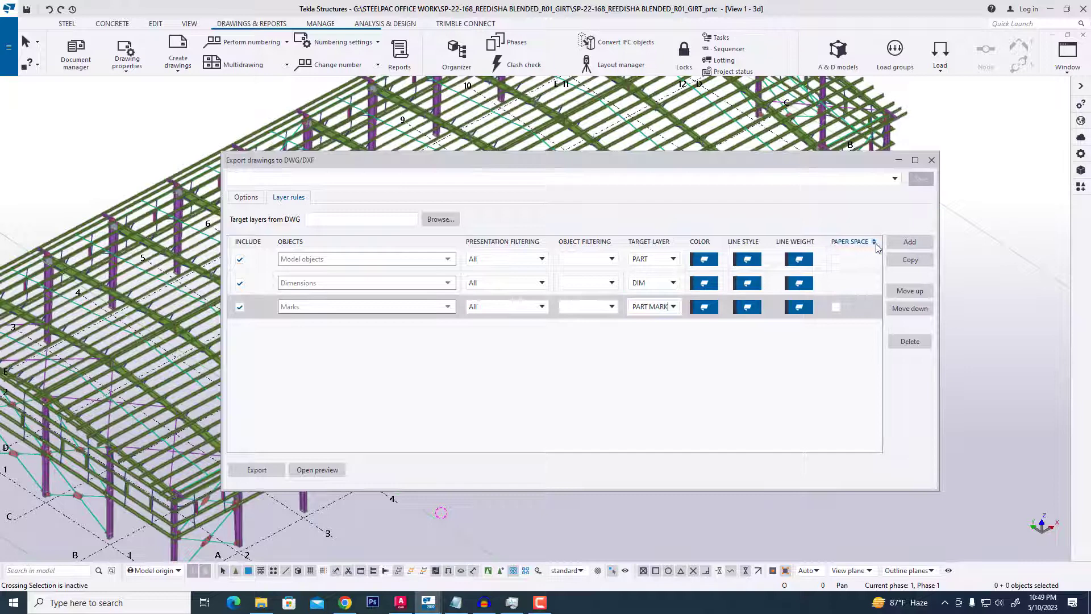
{"action": "left_click", "coordinate": [909, 241]}
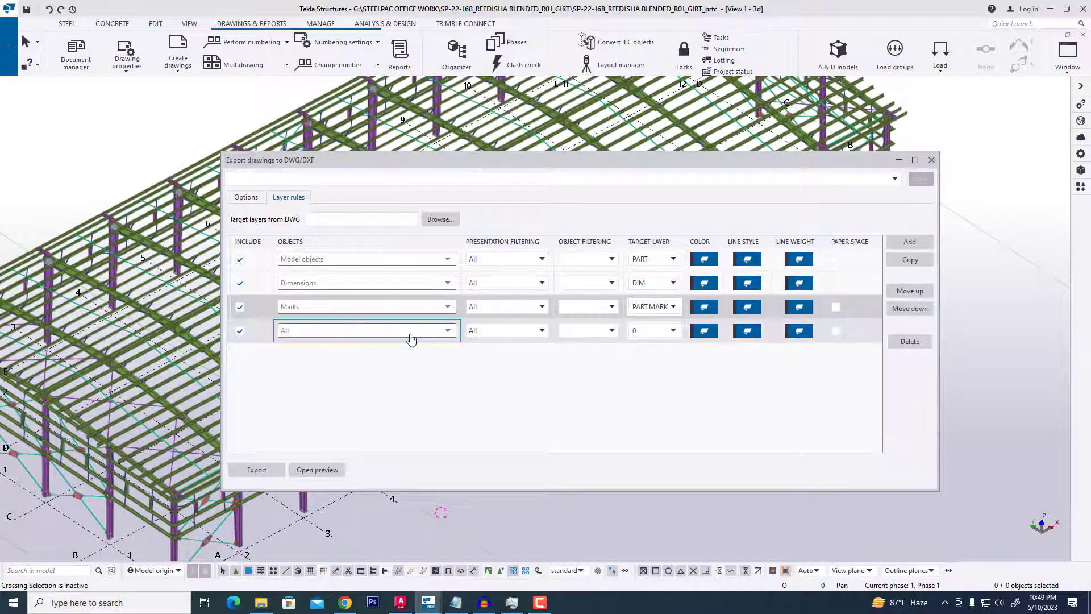
{"action": "left_click", "coordinate": [365, 330]}
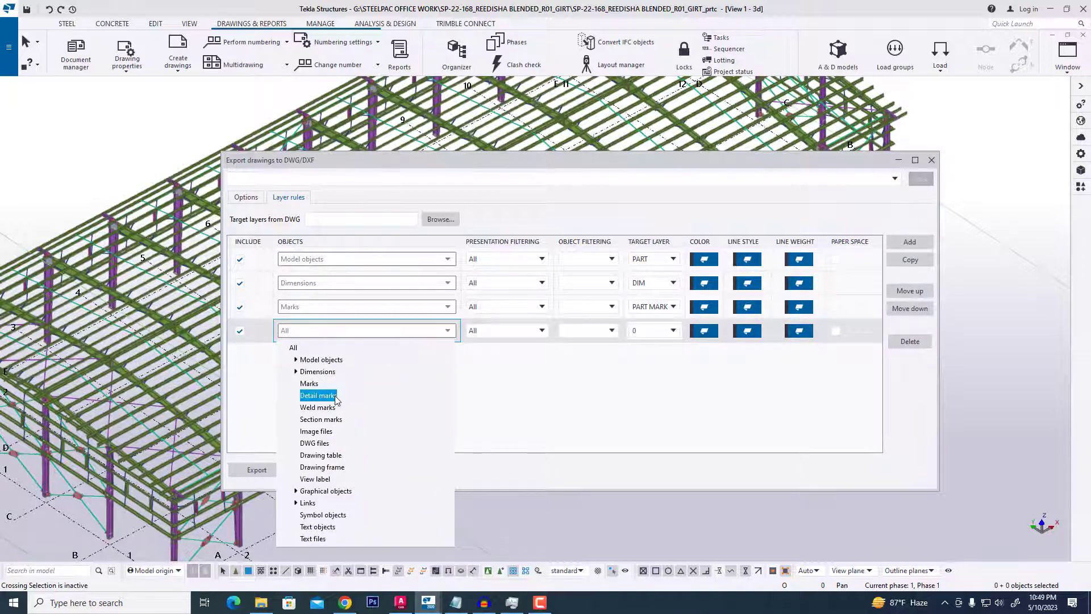
{"action": "left_click", "coordinate": [318, 396]}
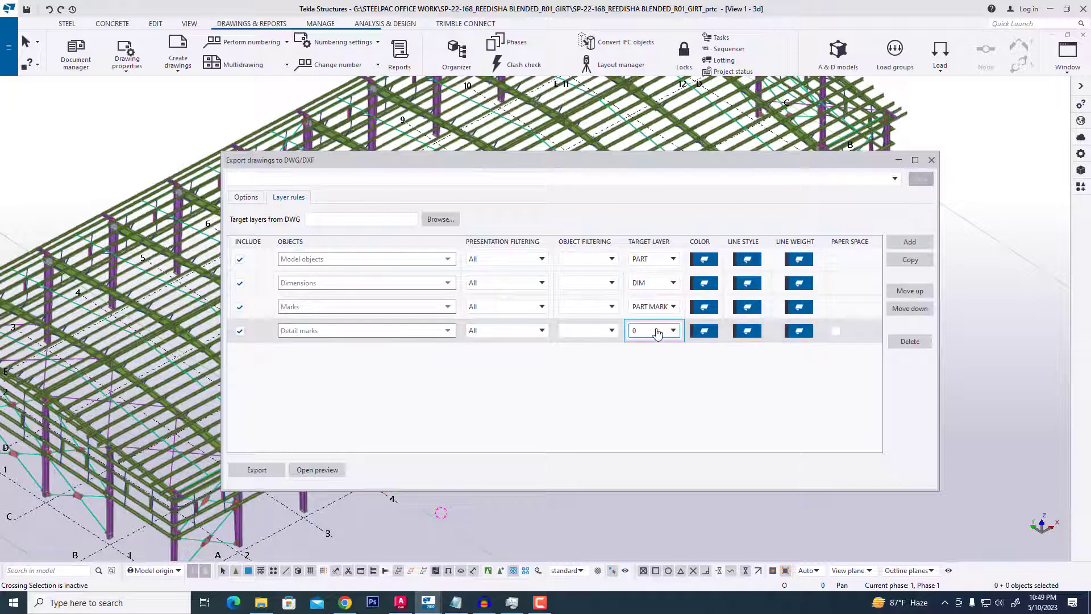
{"action": "left_click", "coordinate": [672, 331]}
{"action": "type", "text": "DET MARK"}
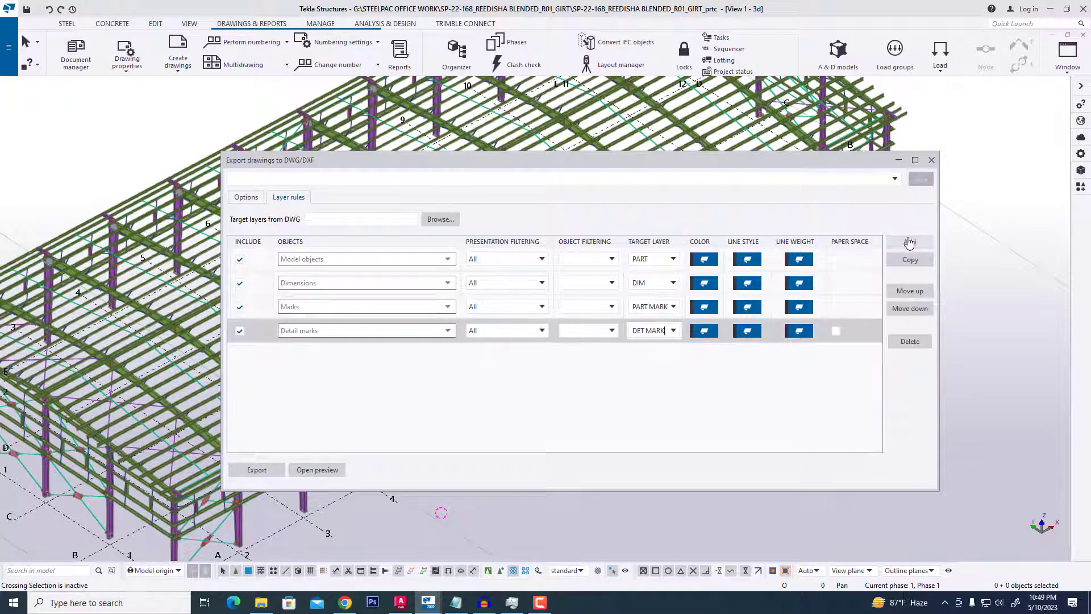
Add a Section marks layer rule targeting layer SEC MARK
{"action": "left_click", "coordinate": [910, 241]}
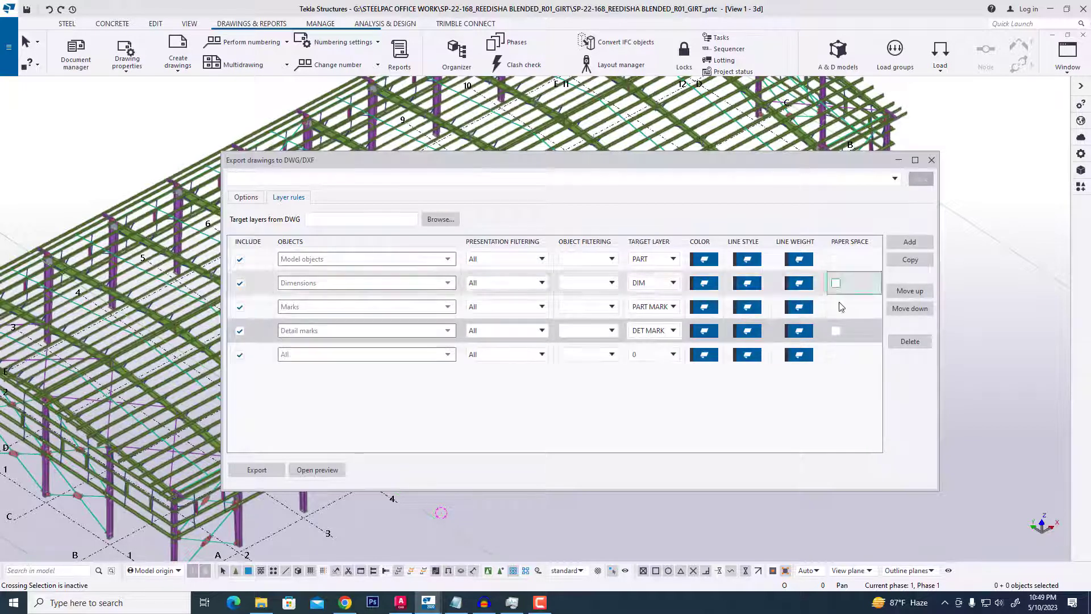
{"action": "left_click", "coordinate": [362, 354]}
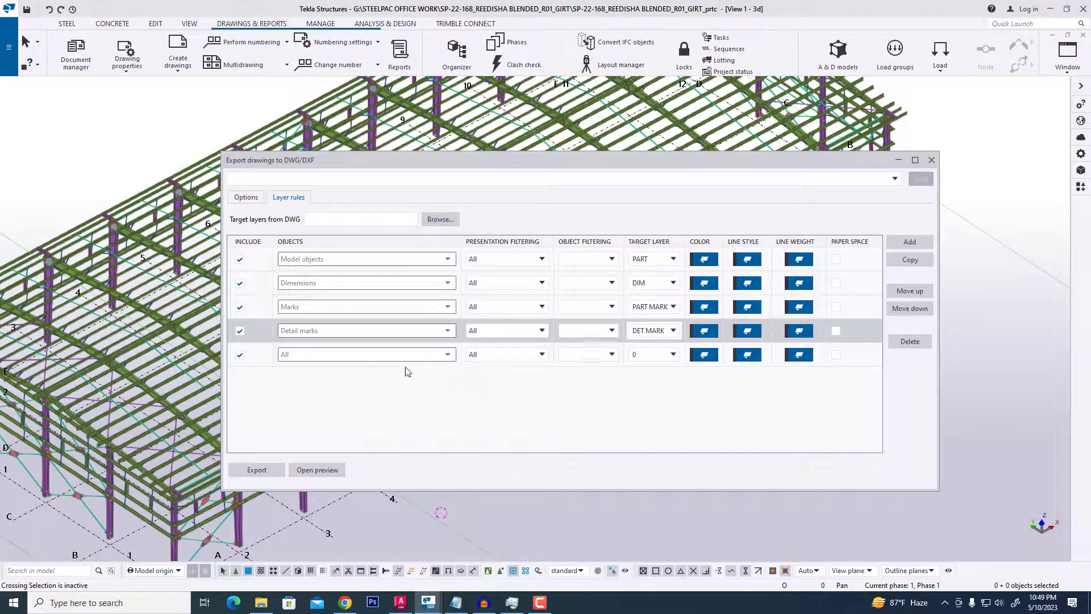
{"action": "left_click", "coordinate": [447, 354]}
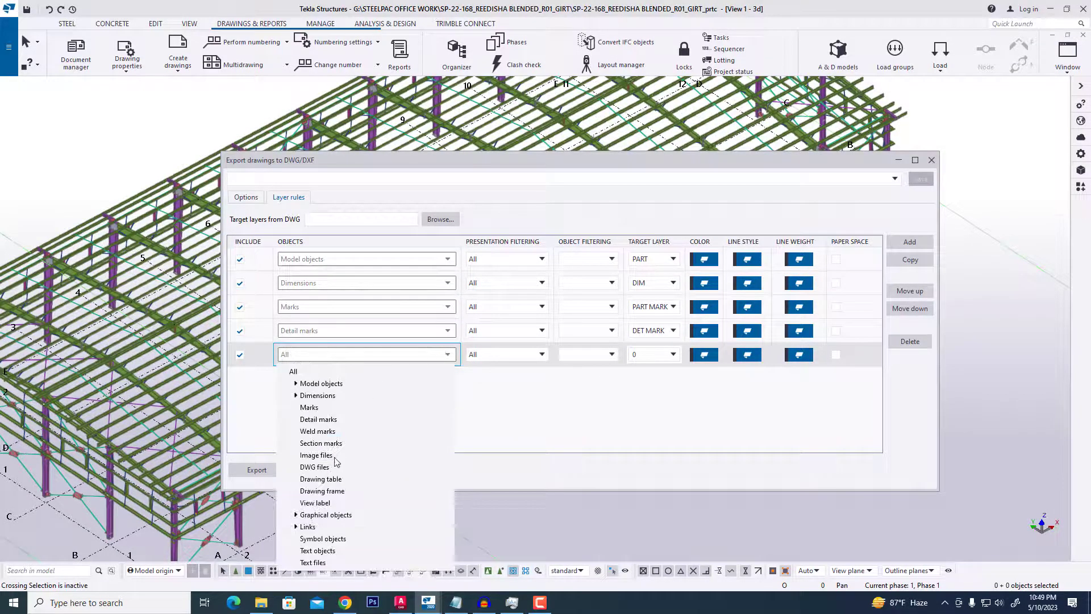
{"action": "left_click", "coordinate": [322, 481]}
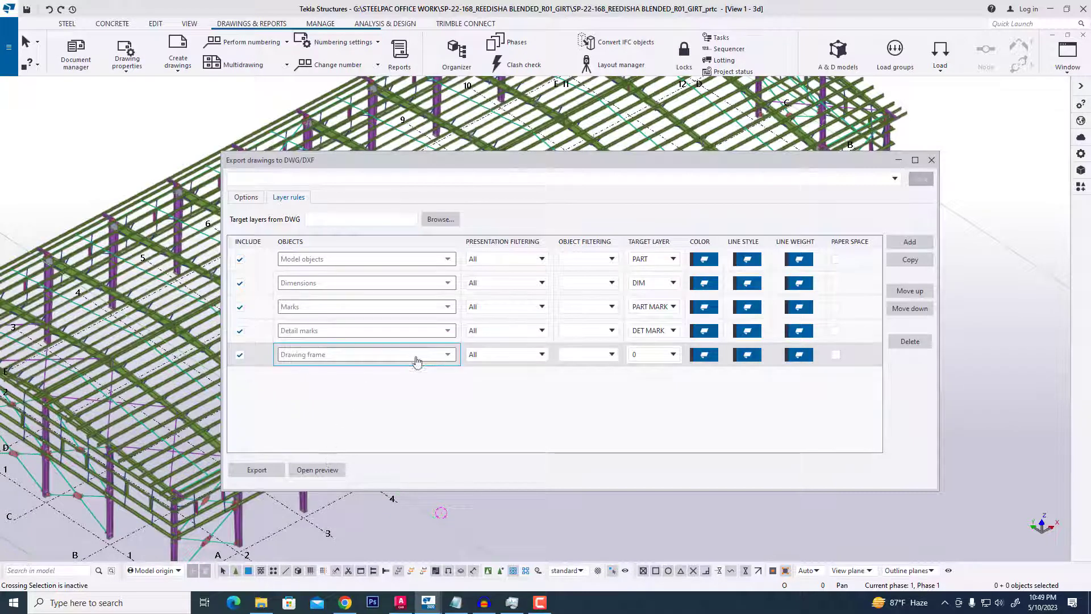
{"action": "left_click", "coordinate": [448, 354]}
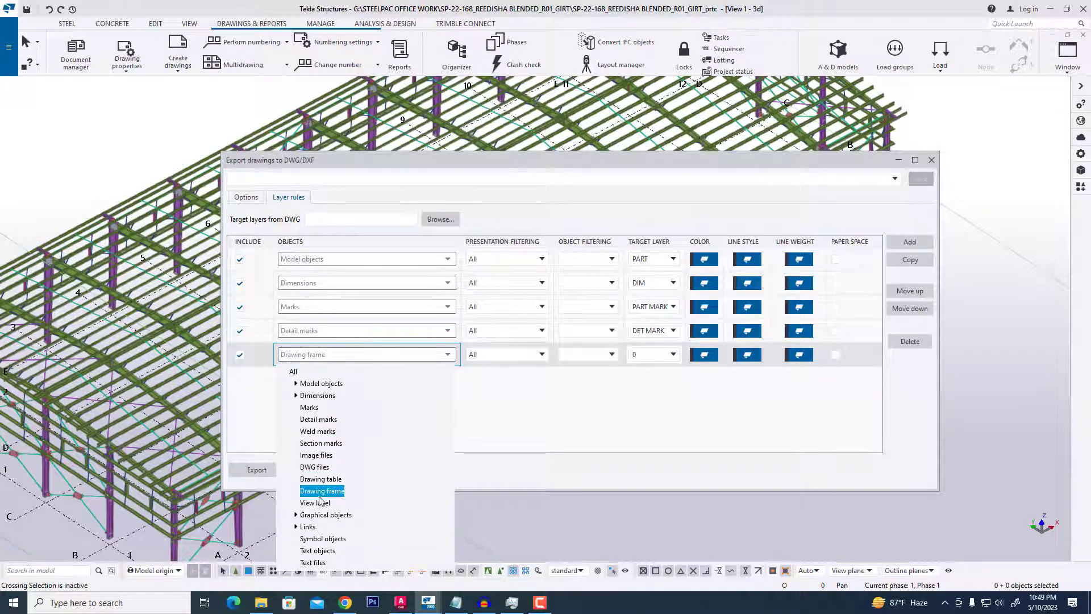
{"action": "left_click", "coordinate": [320, 444]}
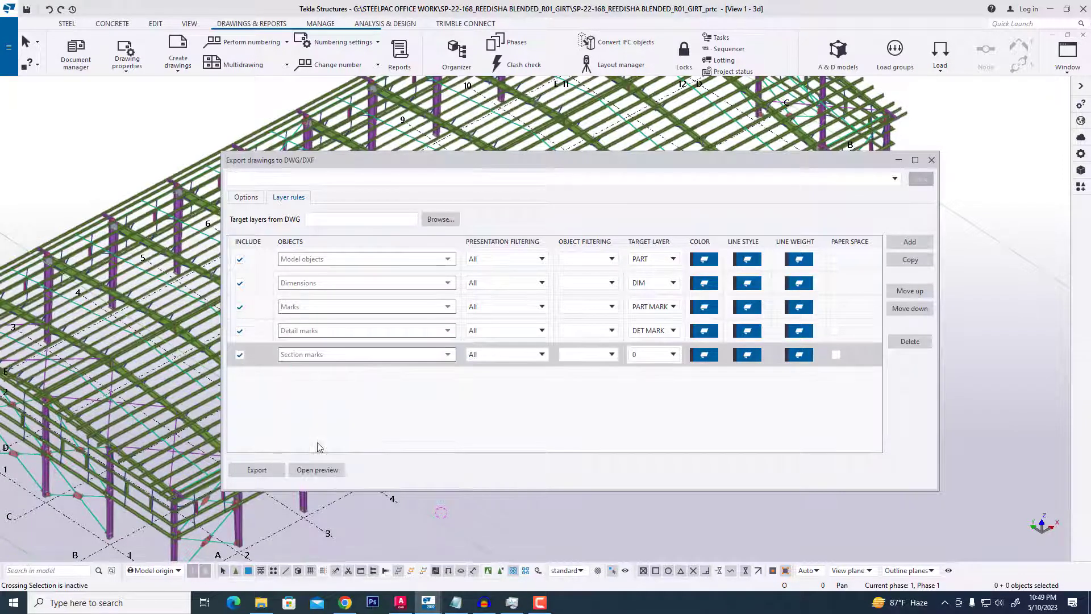
{"action": "left_click", "coordinate": [673, 354]}
{"action": "type", "text": "SEC MARK"}
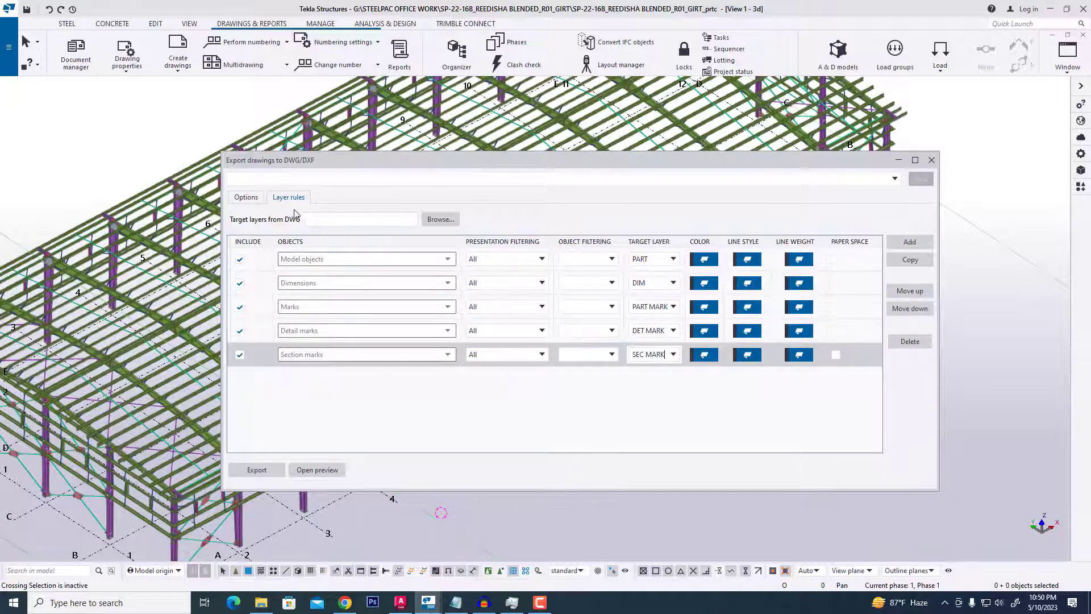
Export the R25 rafter drawing to DWG and switch to AutoCAD
{"action": "left_click", "coordinate": [246, 198]}
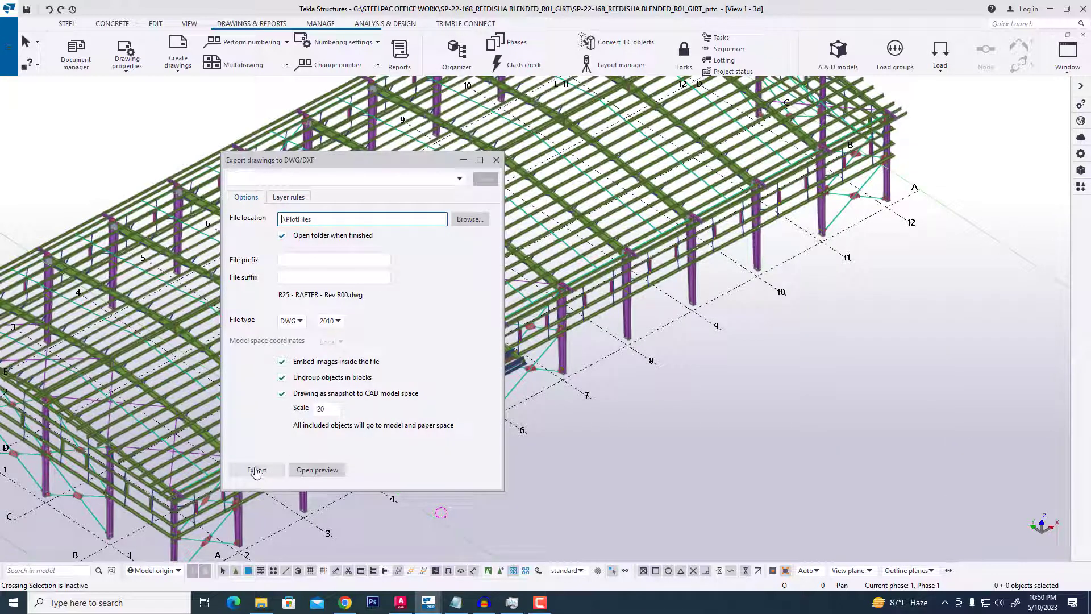
{"action": "left_click", "coordinate": [256, 470]}
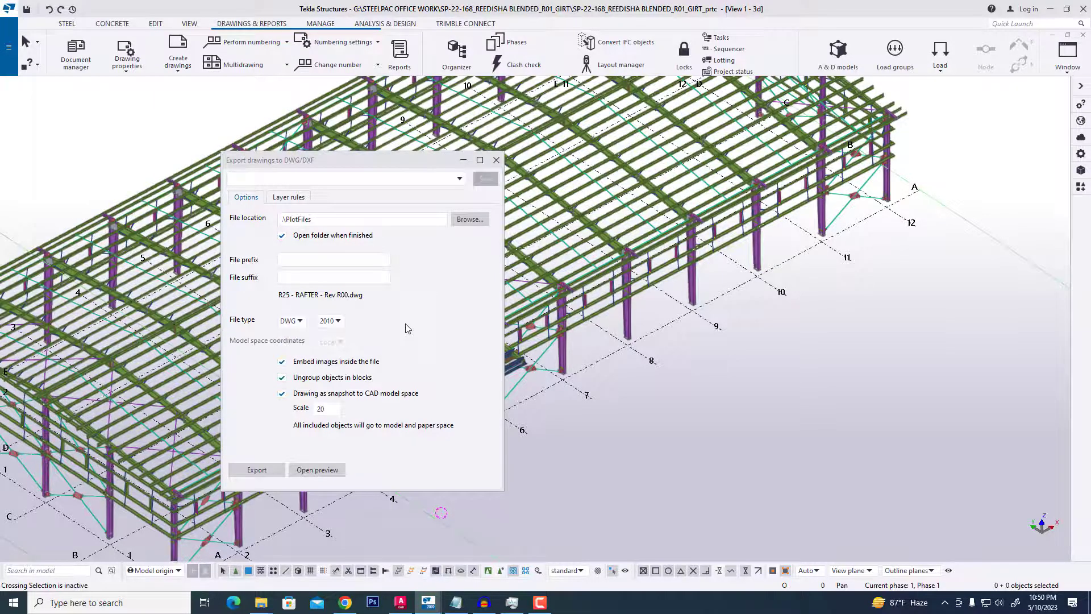
{"action": "left_click", "coordinate": [257, 470]}
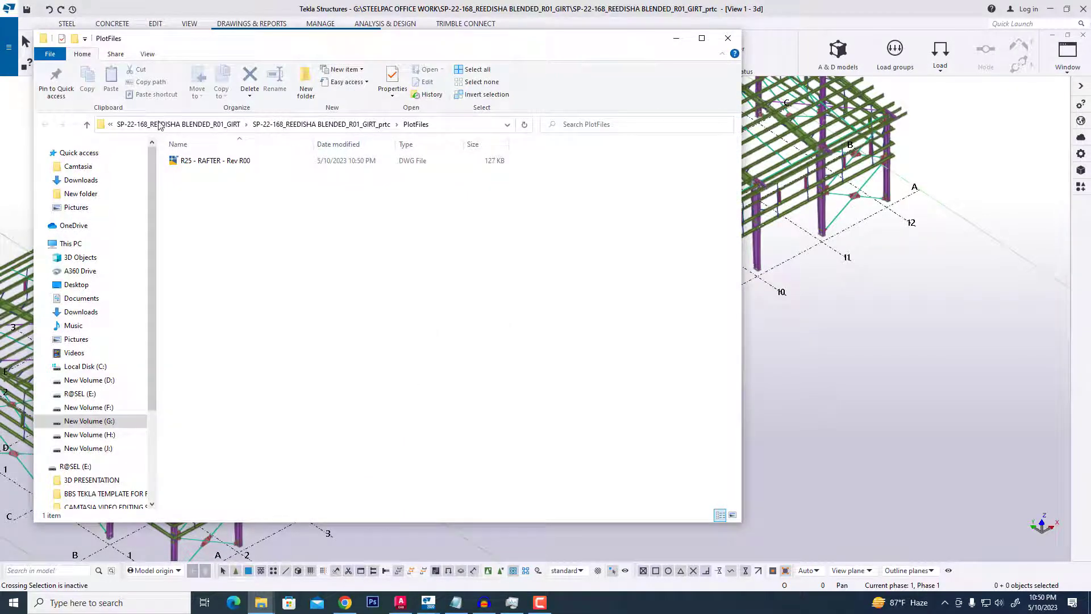
{"action": "left_click", "coordinate": [214, 160]}
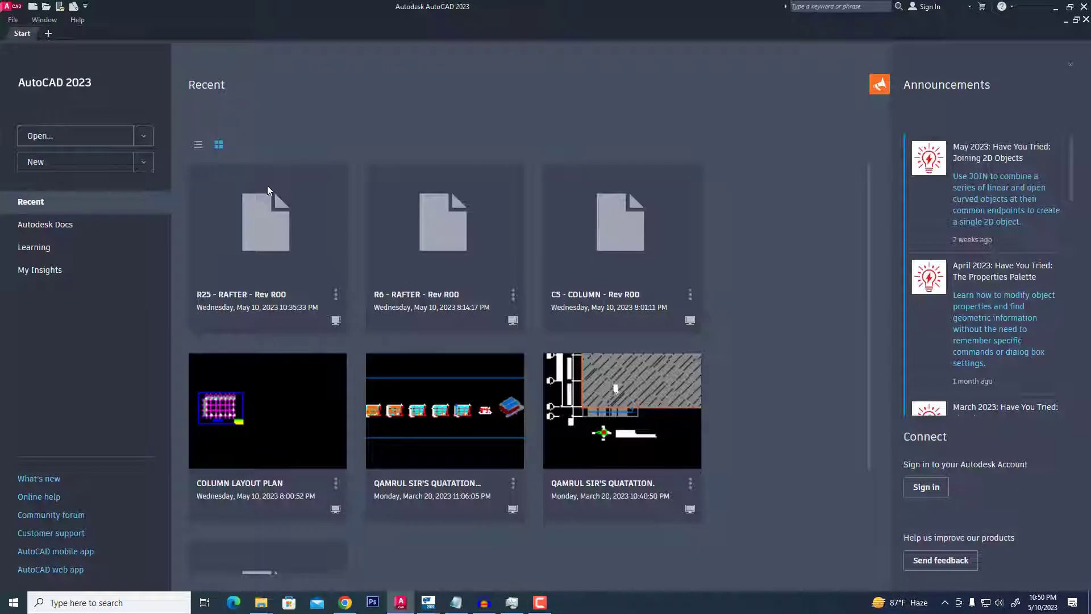
Open 'R25 - RAFTER - Rev R00' from AutoCAD's Recent list, accepting the non-Autodesk file warning
{"action": "double_click", "coordinate": [267, 221]}
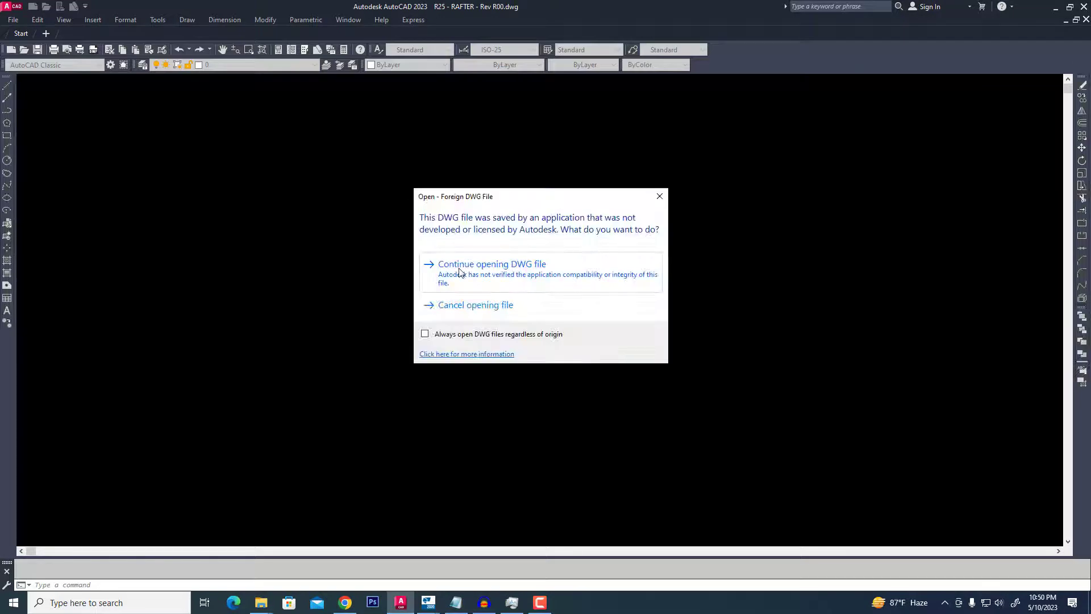
{"action": "left_click", "coordinate": [492, 263]}
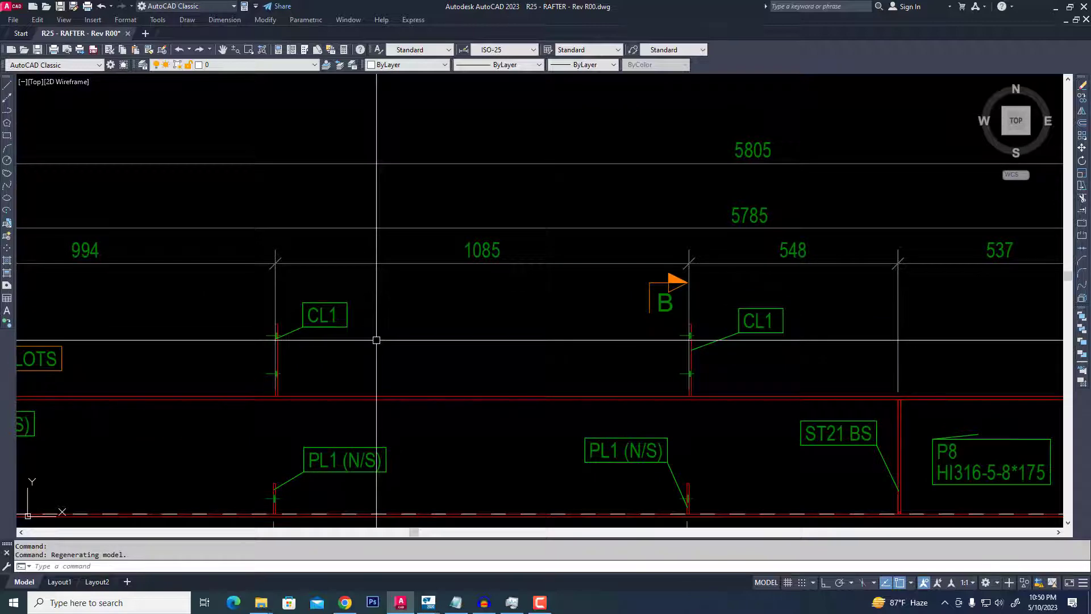
Place a DIMLINEAR dimension across the 1085 span, then zoom out to the whole rafter
{"action": "type", "text": "DLI"}
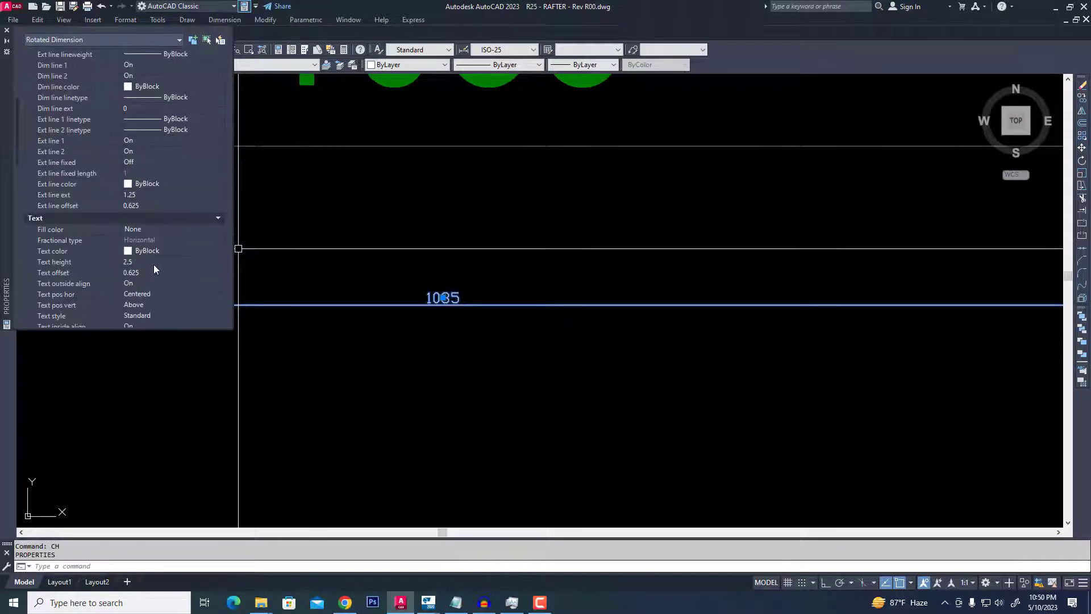
{"action": "left_click", "coordinate": [167, 262]}
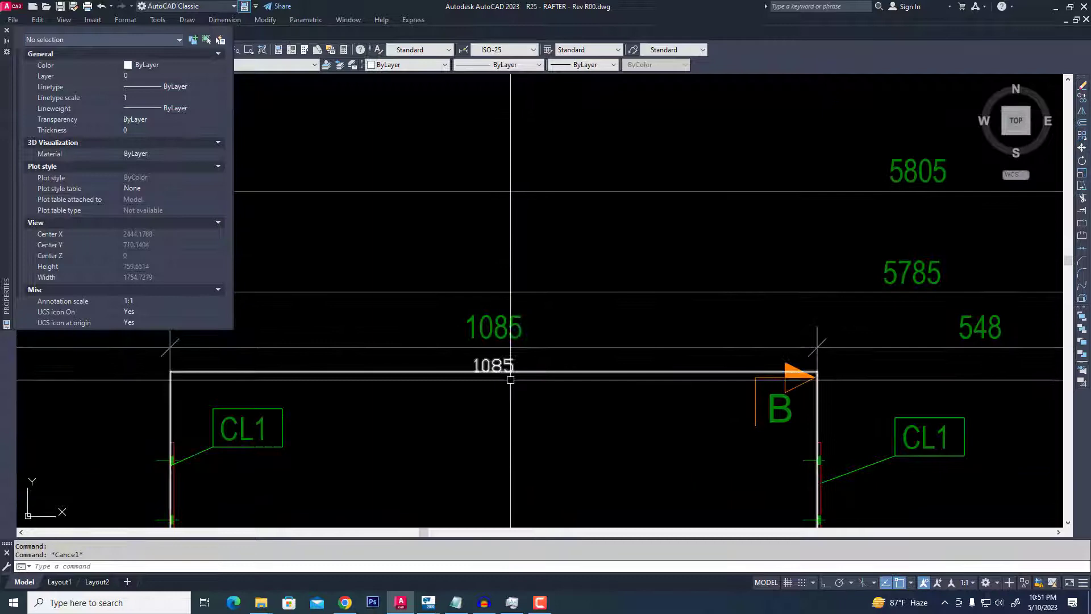
{"action": "scroll", "scroll_direction": "down", "scroll_amount": 3}
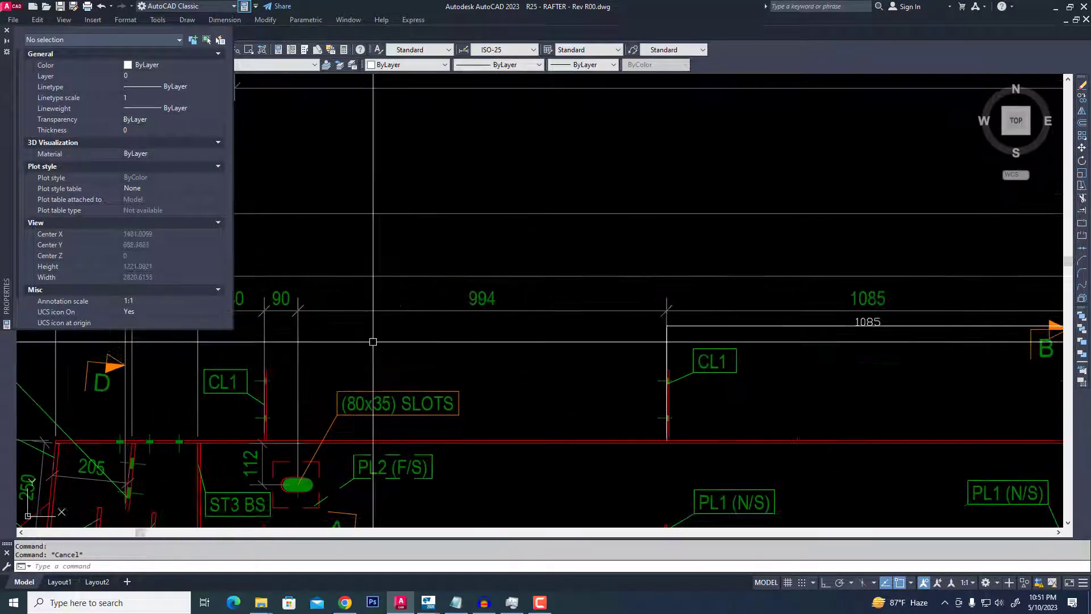
{"action": "scroll", "scroll_direction": "down", "scroll_amount": 3}
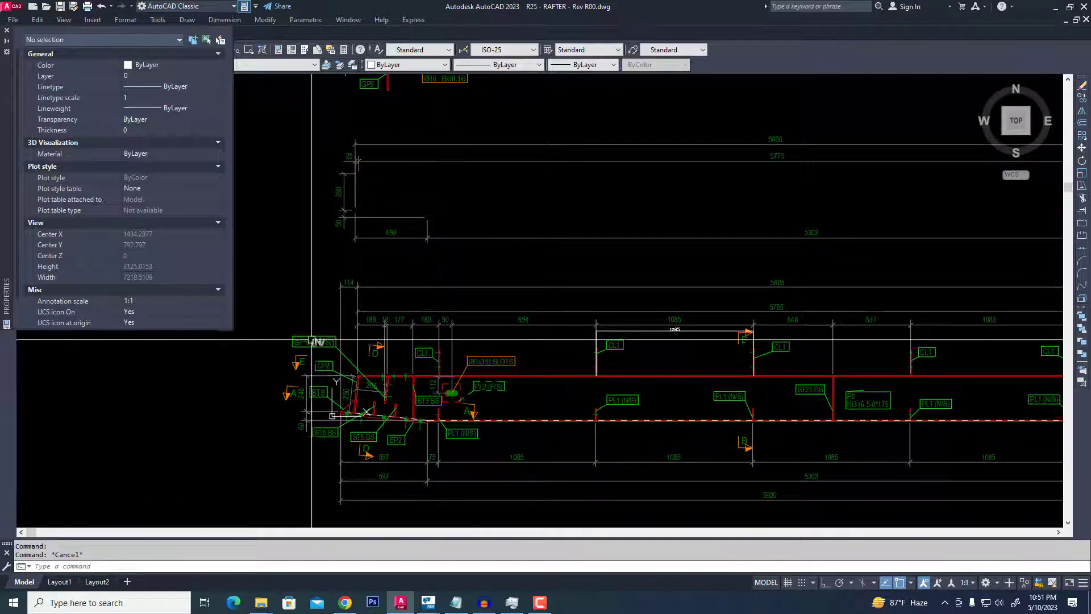